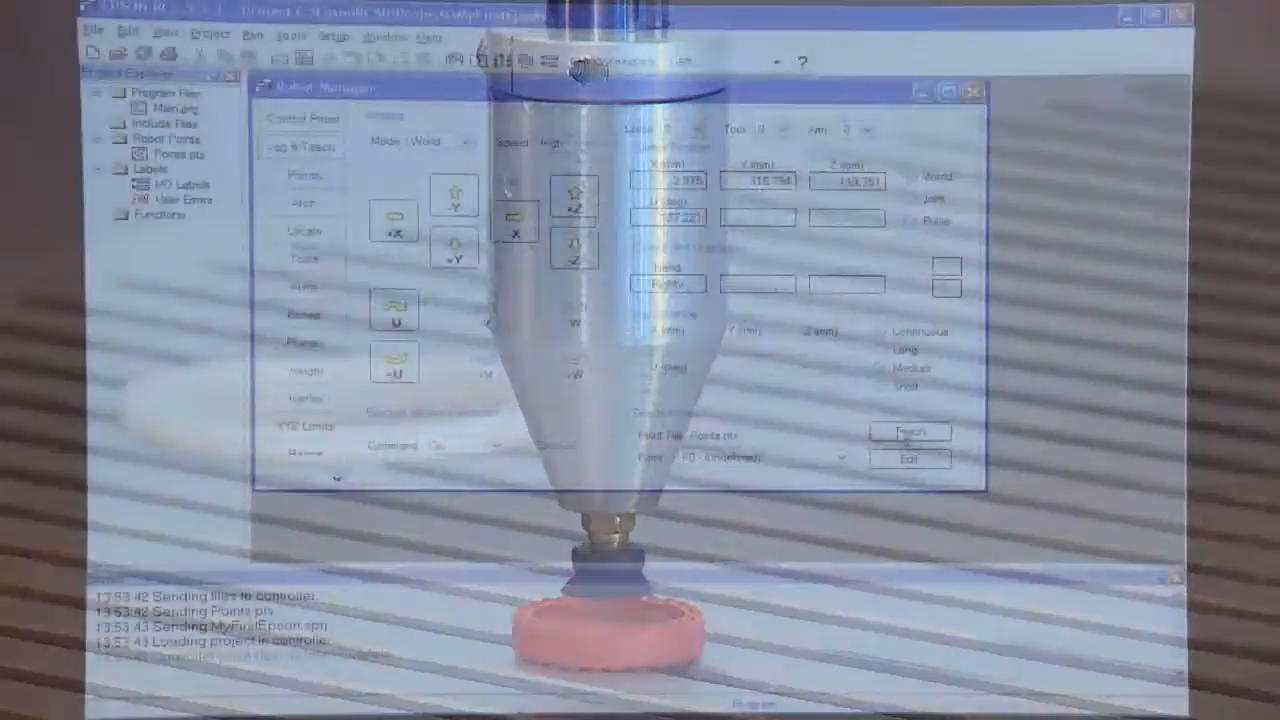
# Teach point P0 at the arm's current position, confirm with Ja, and label it 'Startpoint'.
pyautogui.click(908, 432)
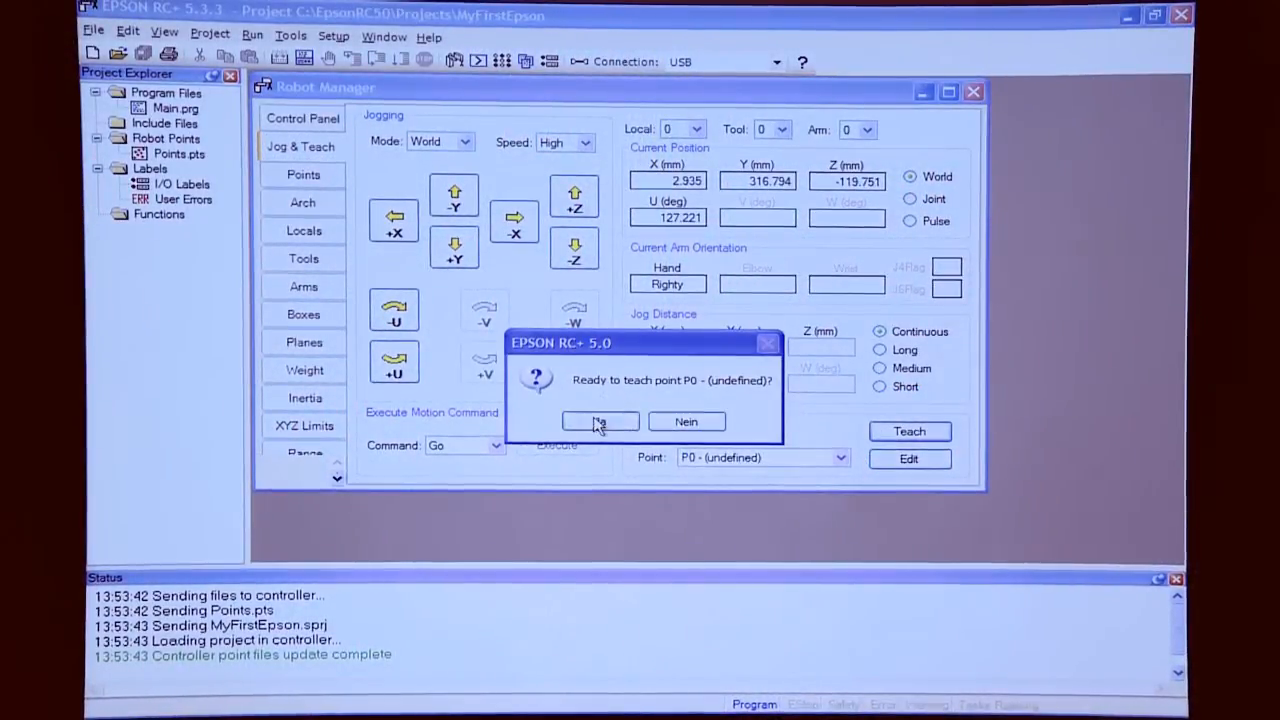
pyautogui.click(600, 420)
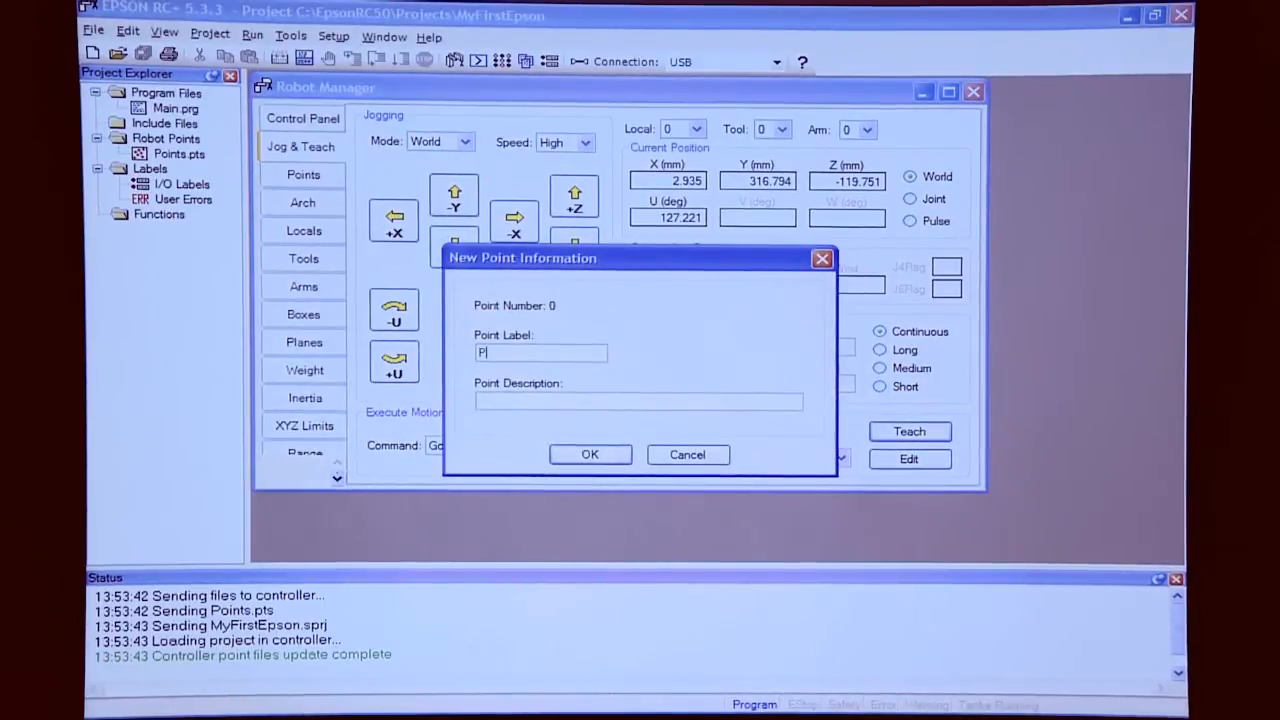
pyautogui.write('oint')
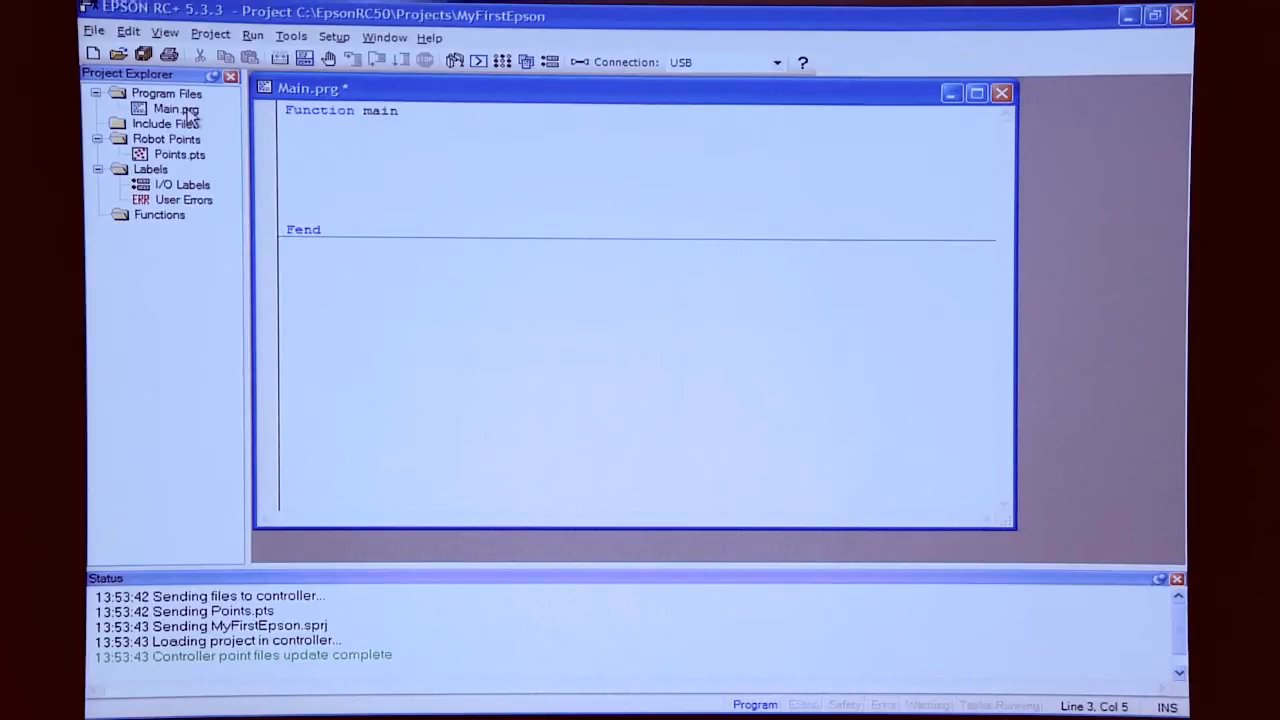
# Write Motor On, Power High and Speed 100 inside Function main of Main.prg.
pyautogui.write('mot')
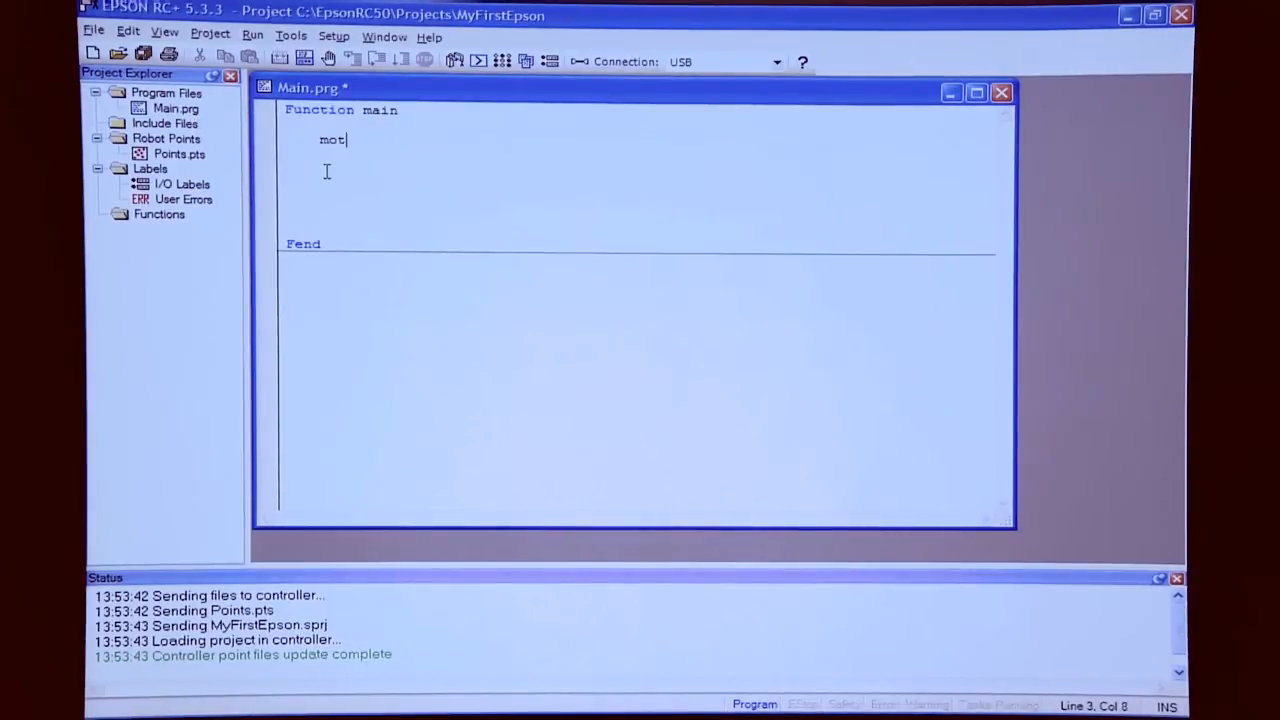
pyautogui.write('or On')
pyautogui.click(638, 156)
pyautogui.write('Power High')
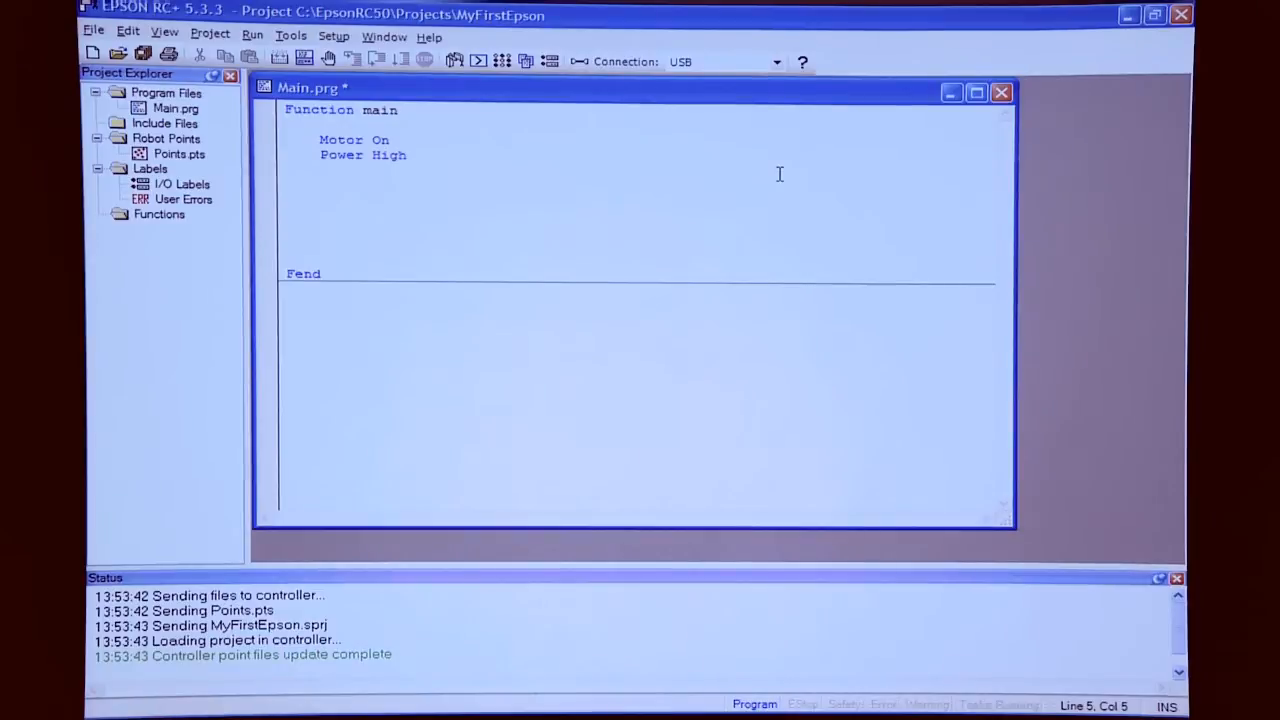
pyautogui.write('spe')
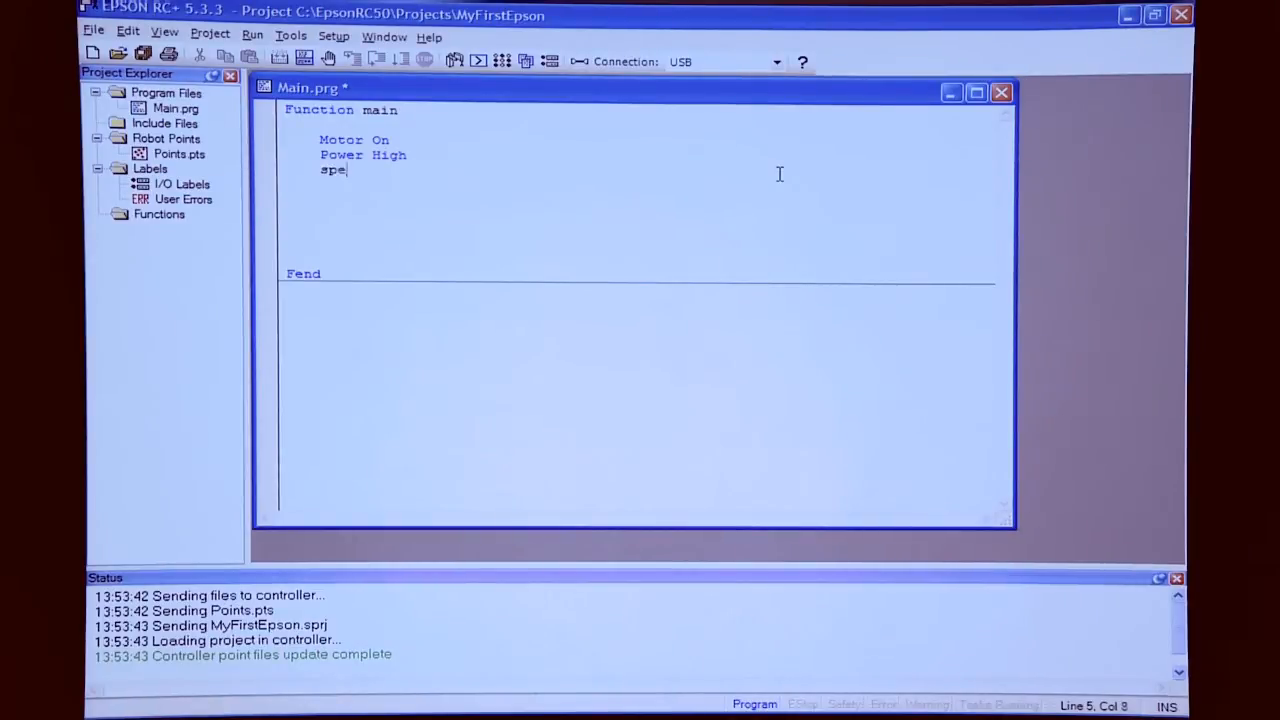
pyautogui.write('ed')
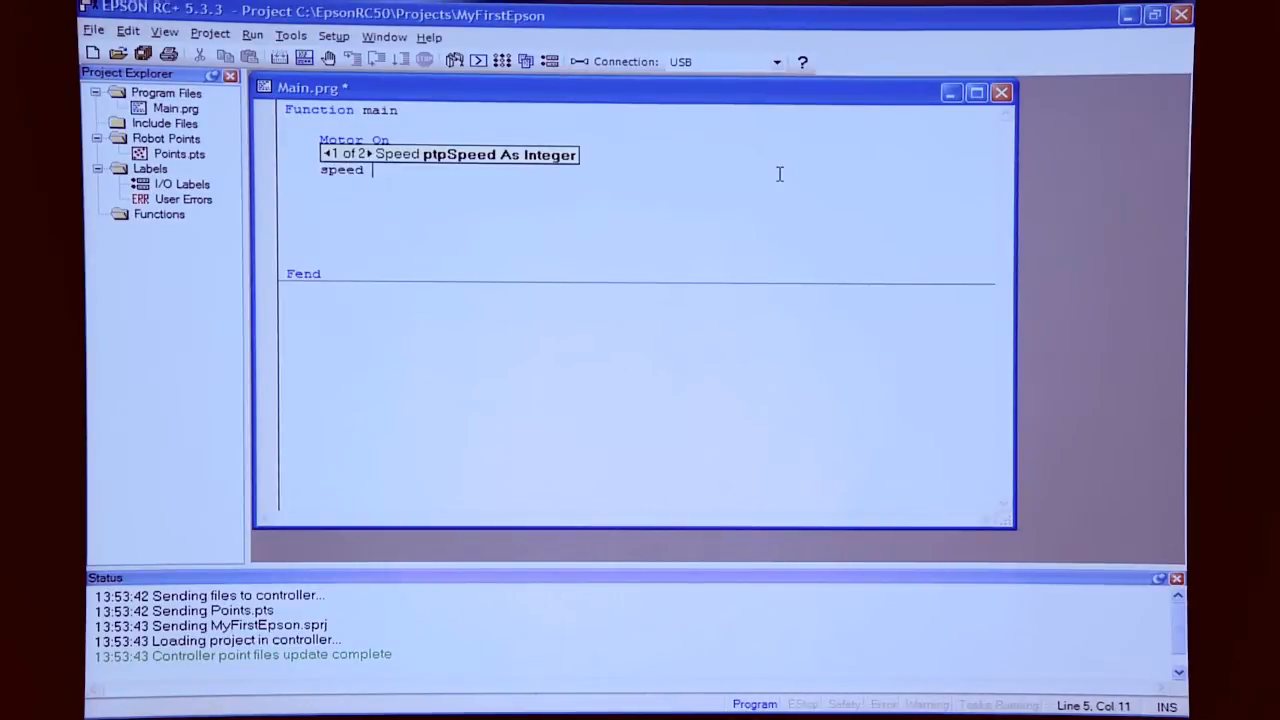
pyautogui.write('100')
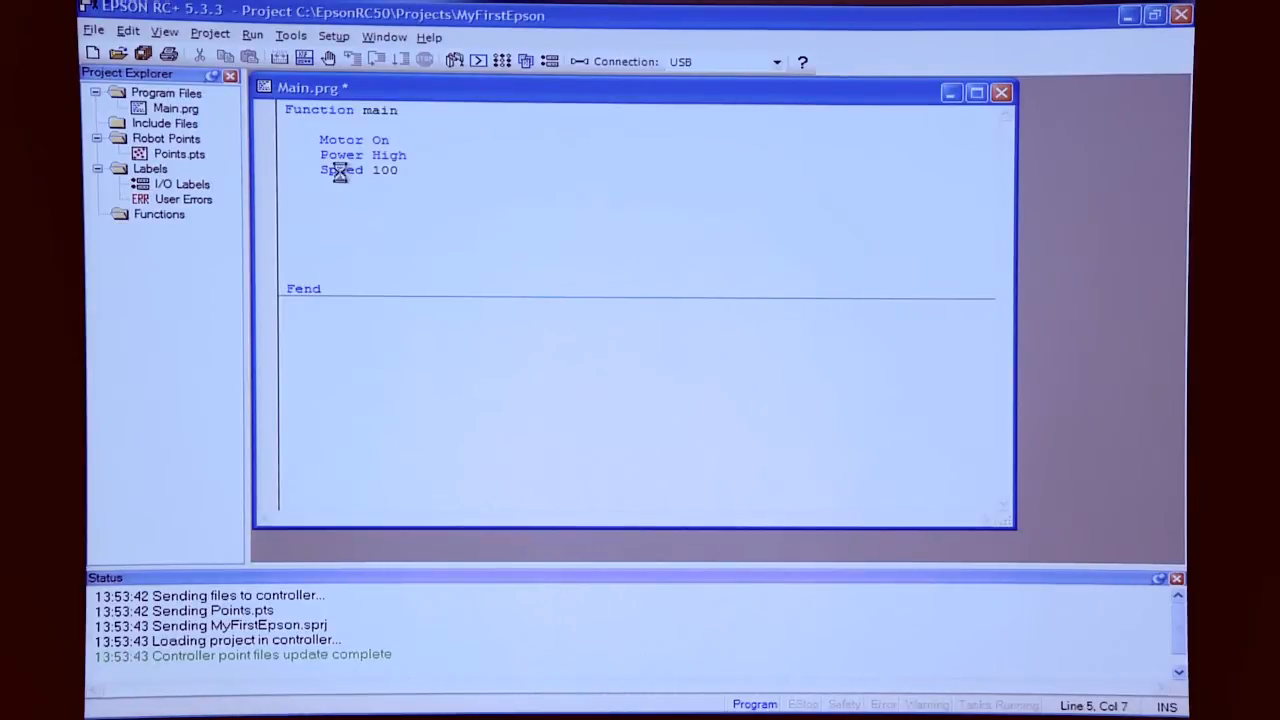
pyautogui.press('f1')
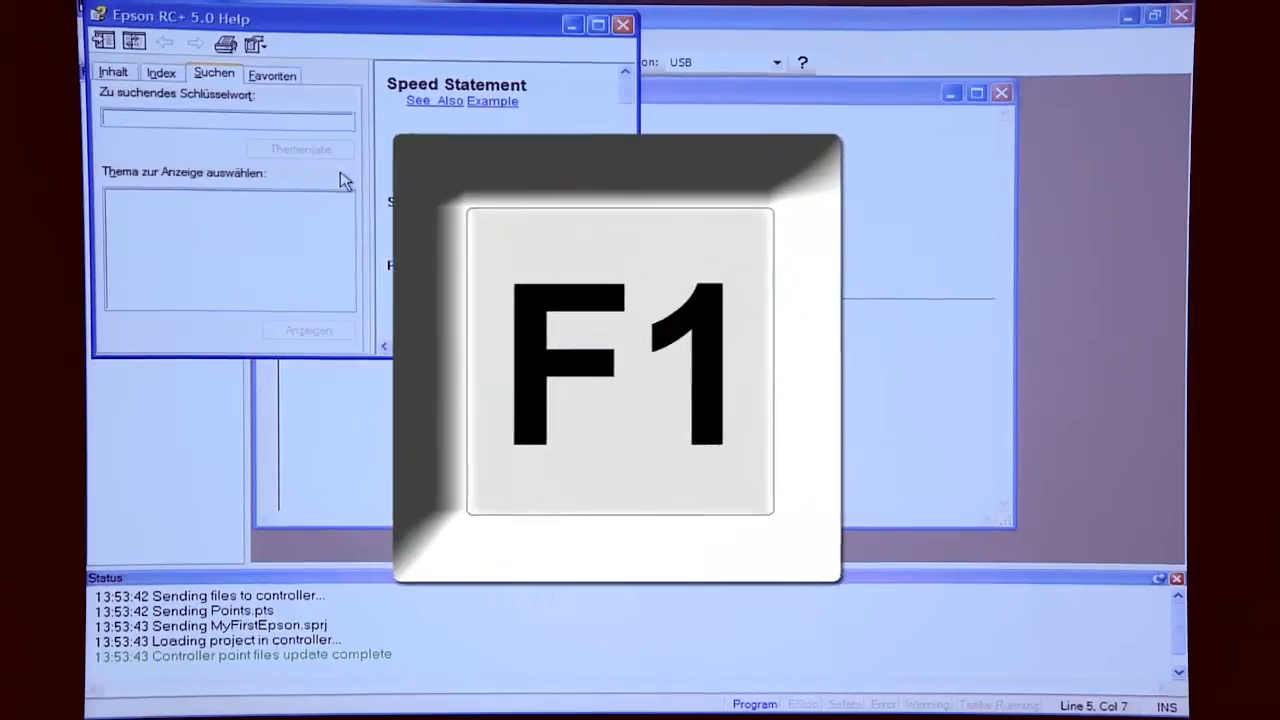
pyautogui.press('f1')
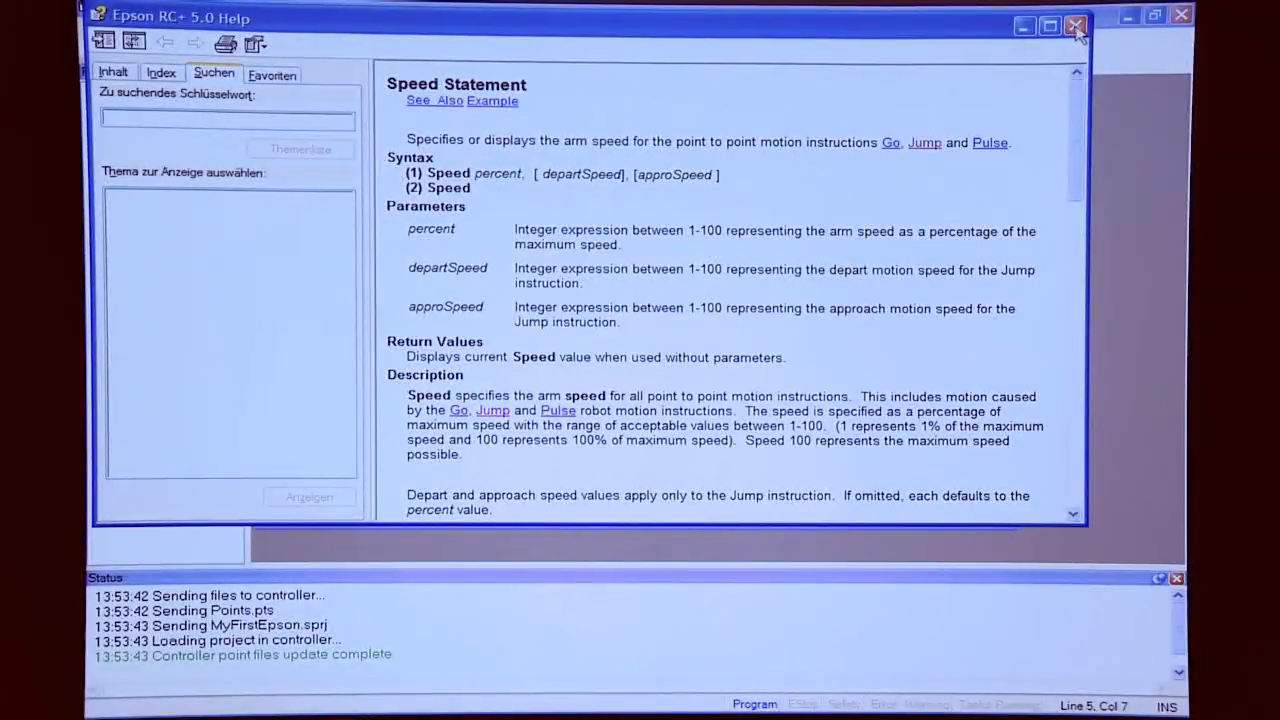
pyautogui.click(1076, 26)
pyautogui.write('weig')
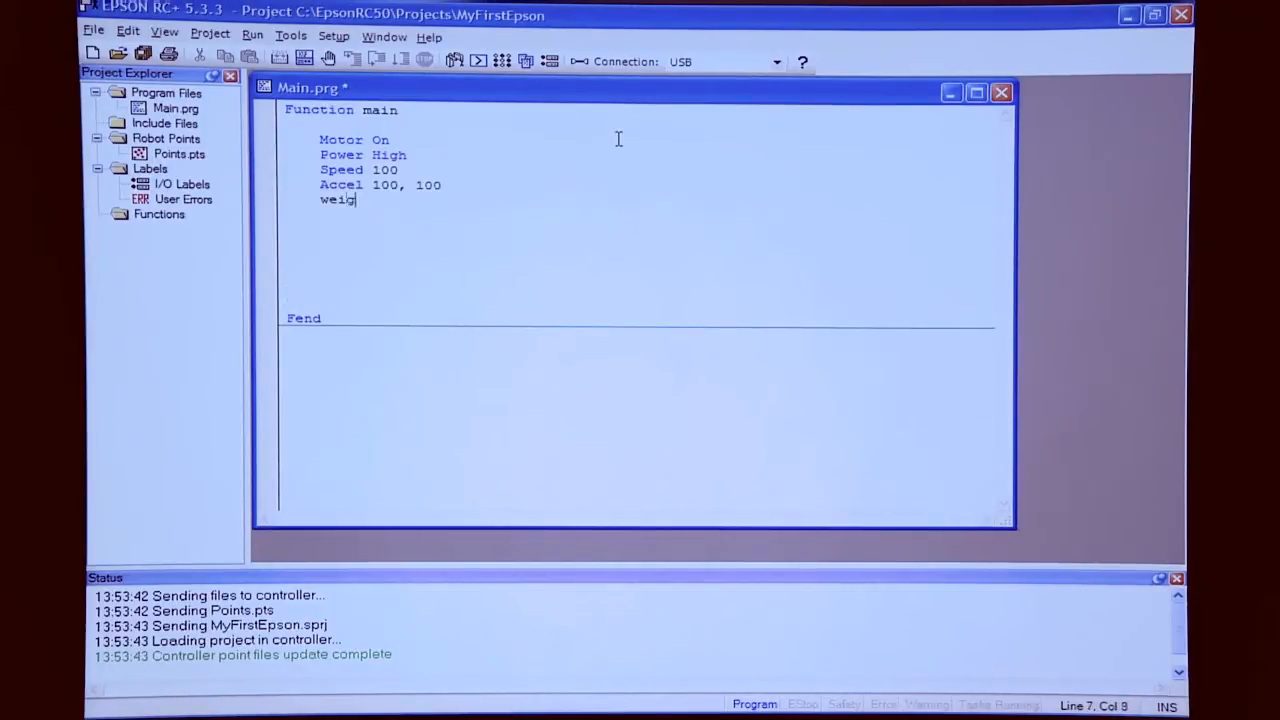
# Add Weight 4 to main and bring up F1 help on the Jump statement.
pyautogui.write('ht')
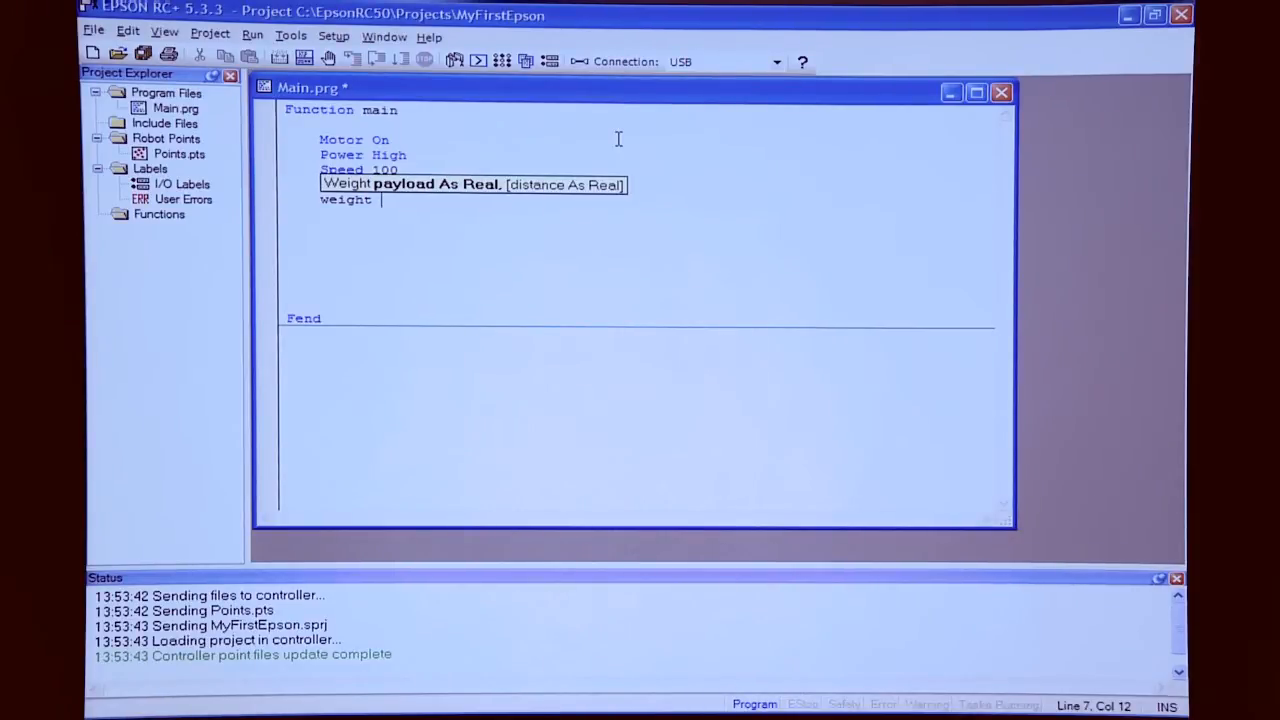
pyautogui.write('4')
pyautogui.write('Go Startpoint')
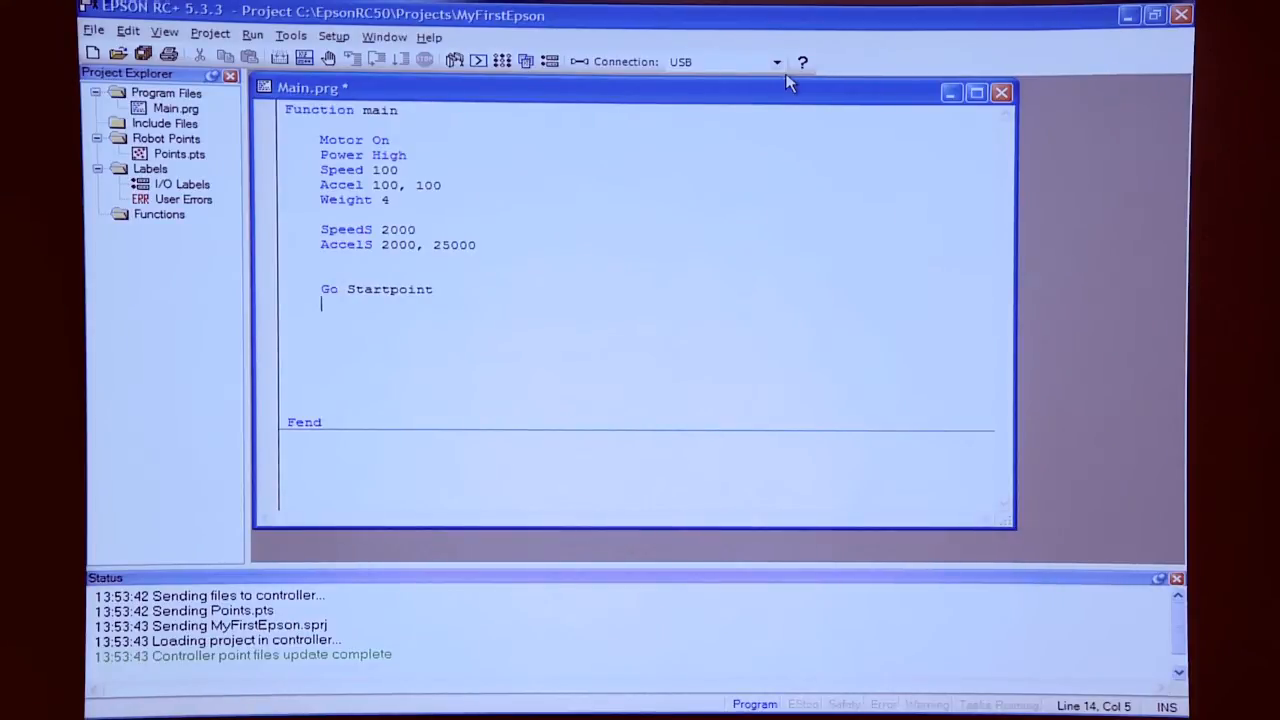
pyautogui.press('f1')
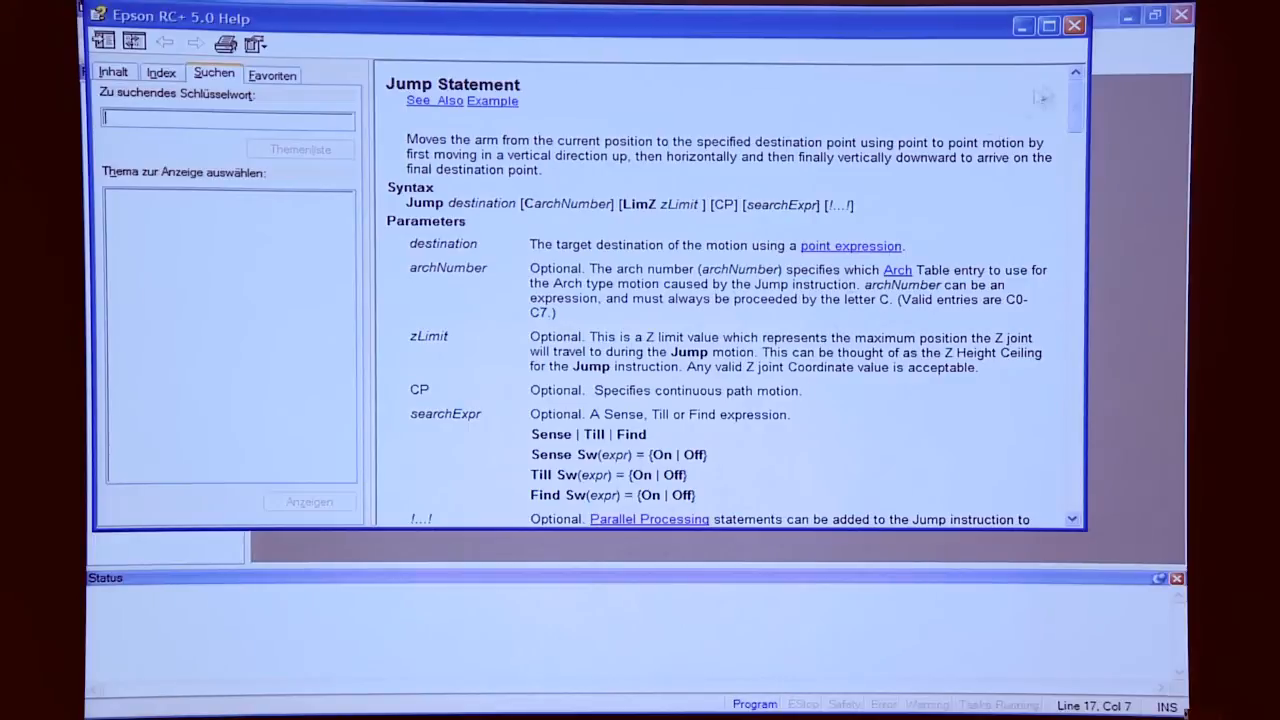
# Scroll the Jump Statement help down to its CP motion example and potential errors.
pyautogui.scroll(-3)
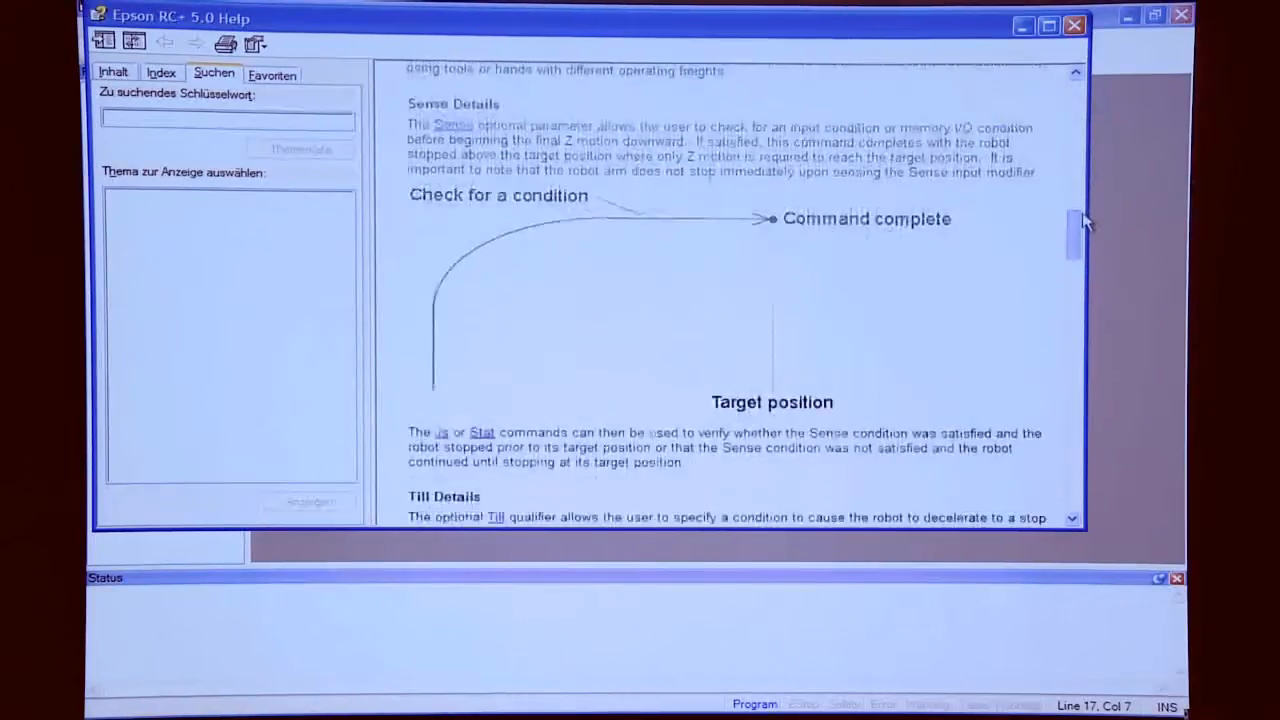
pyautogui.scroll(-3)
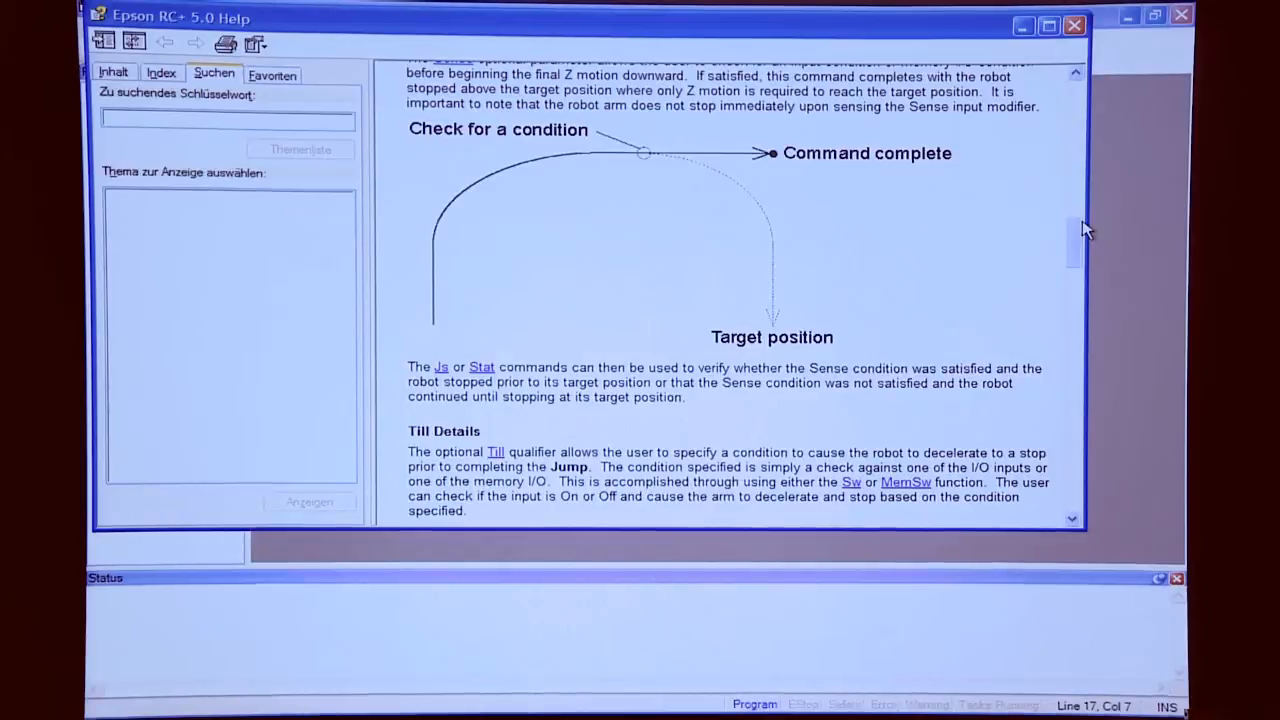
pyautogui.scroll(-3)
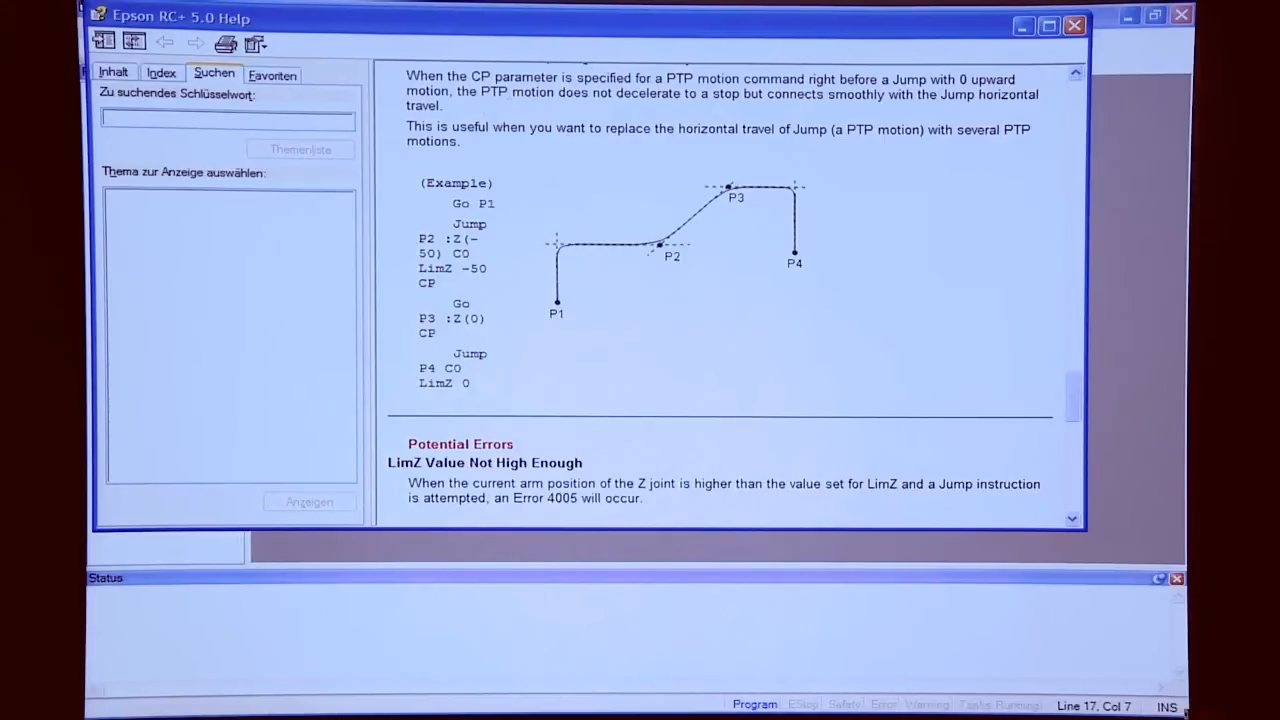
pyautogui.moveTo(950, 58)
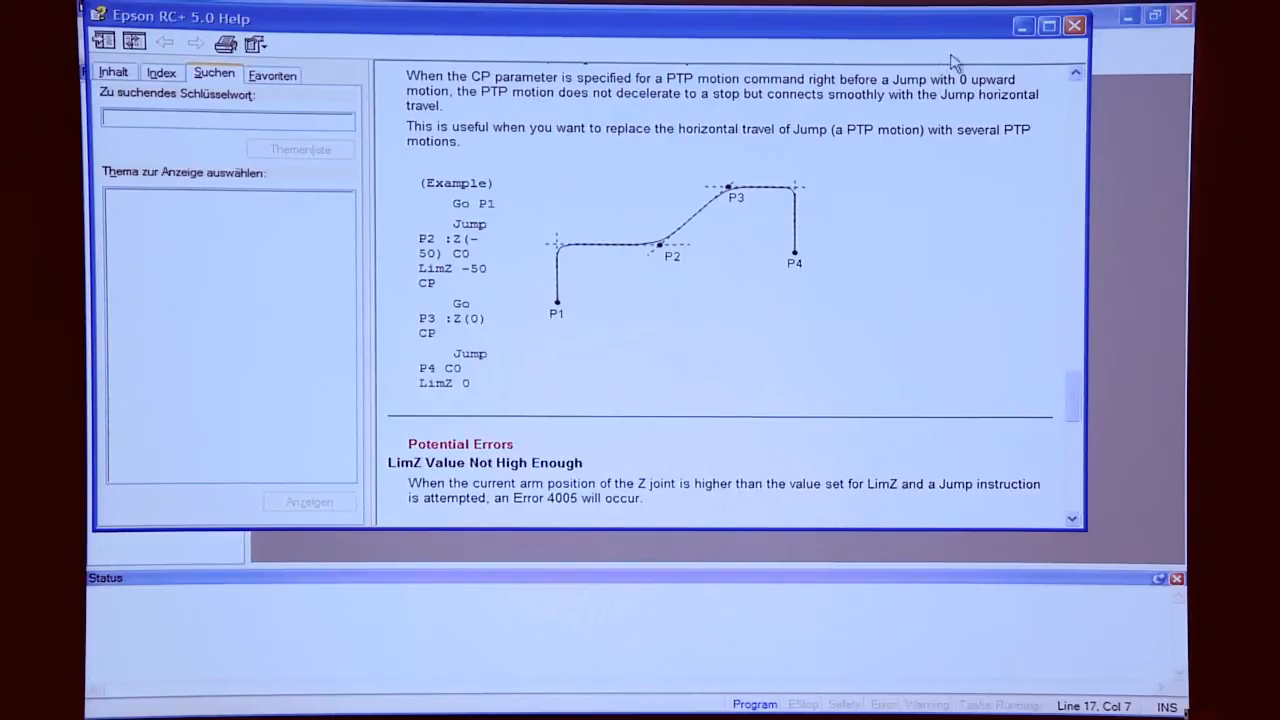